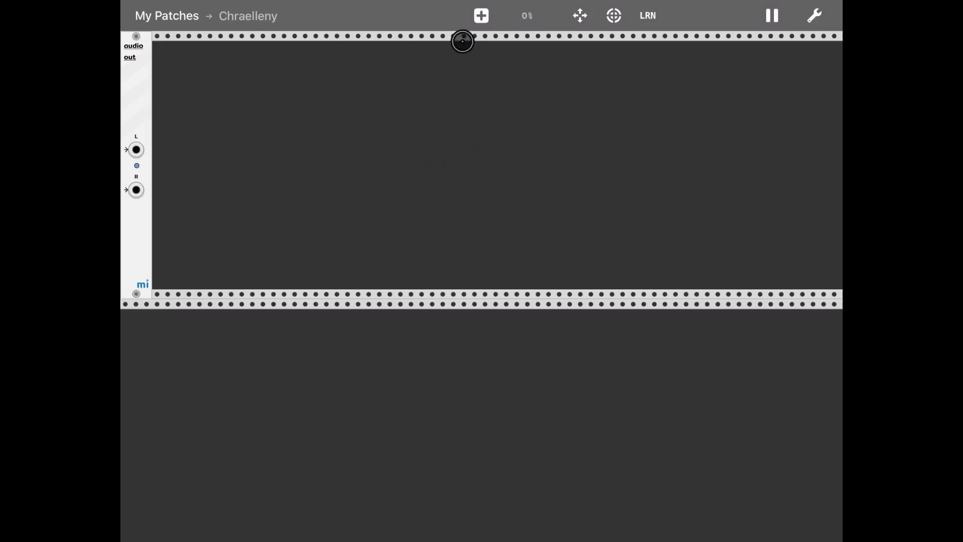
Browse the module browser's Mixer tag and select the Bogaudio MIX8 eight-channel mixer.
left_click(481, 16)
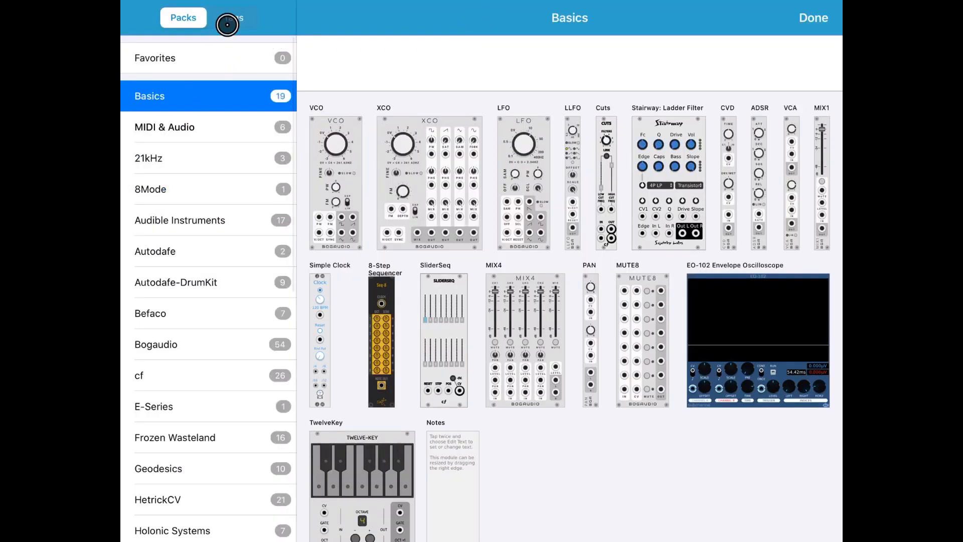
left_click(233, 17)
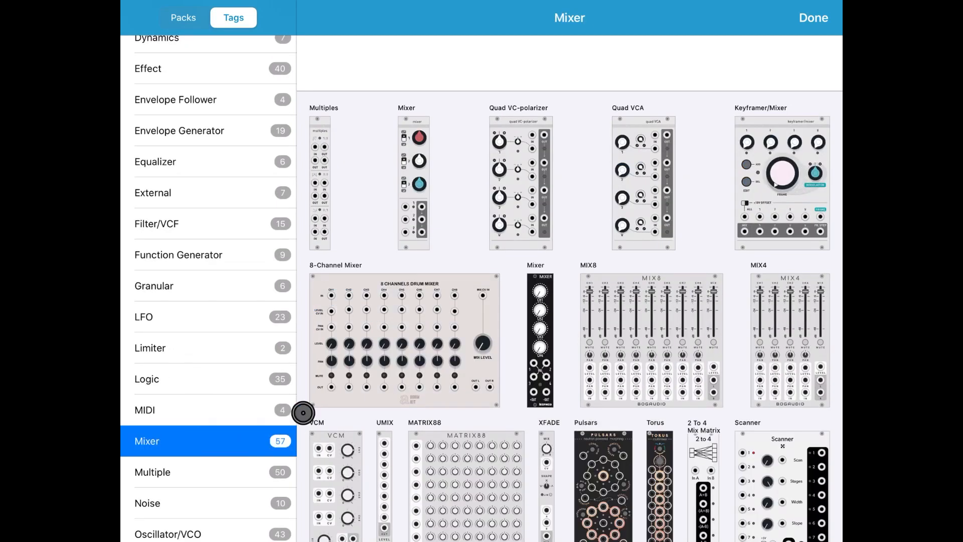
left_click(651, 339)
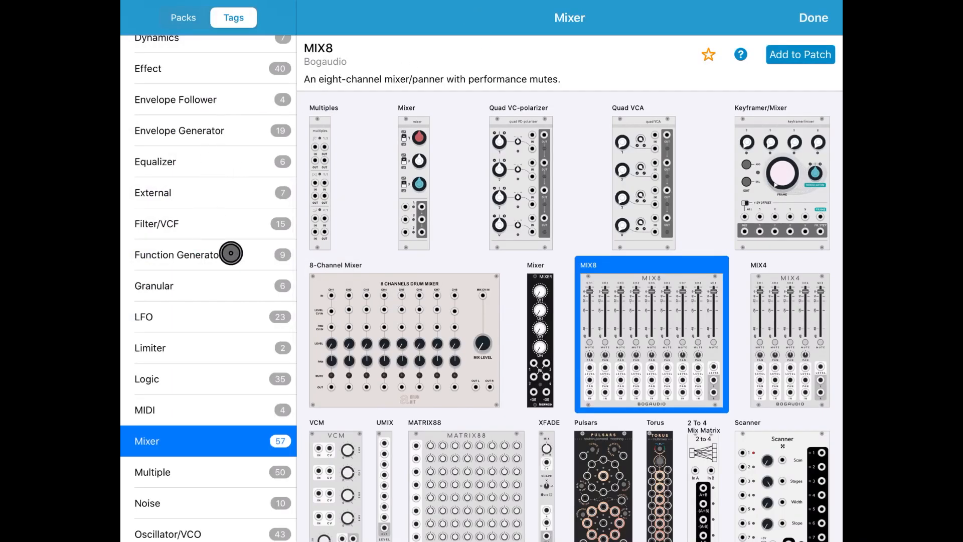
Browse the NYSTHI pack and select the DeepNote 'THX effect simulator' module.
left_click(184, 17)
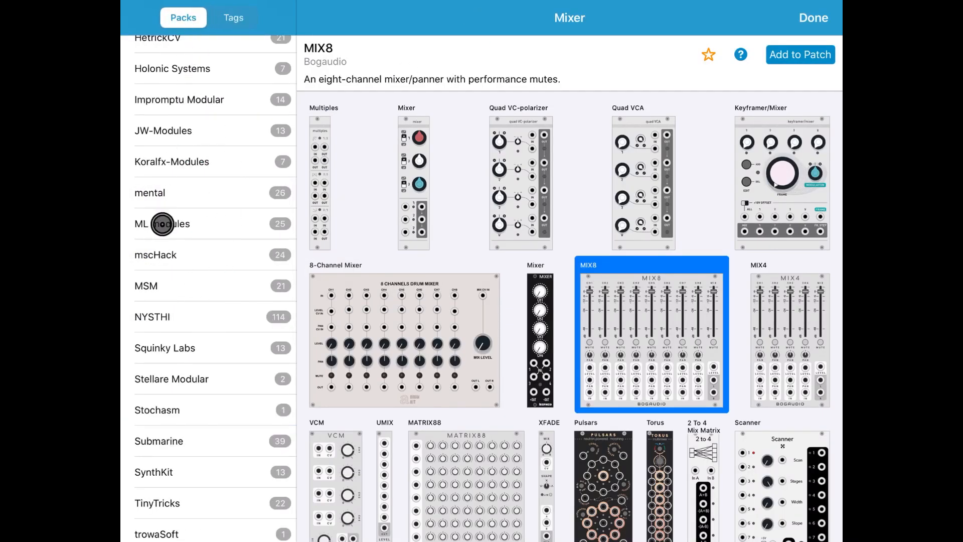
mouse_move(161, 317)
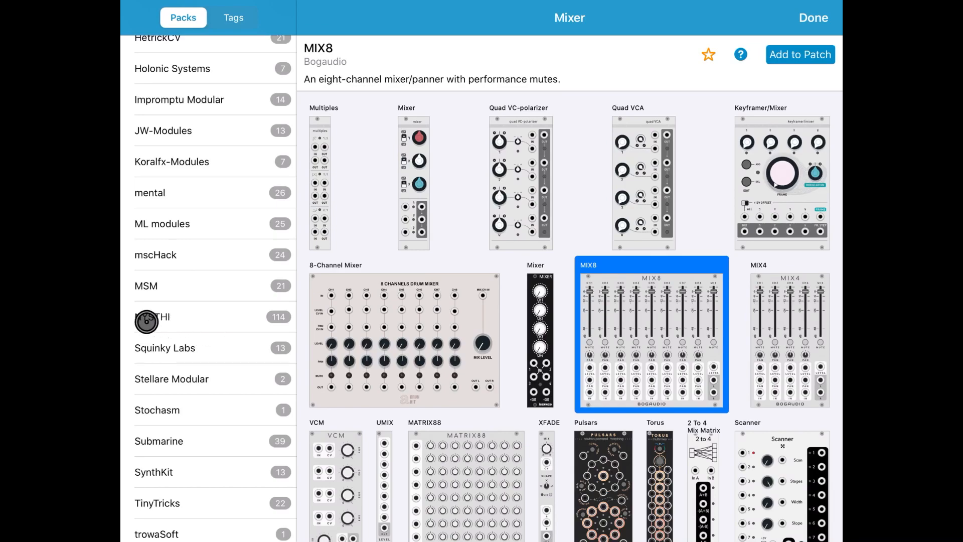
mouse_move(184, 318)
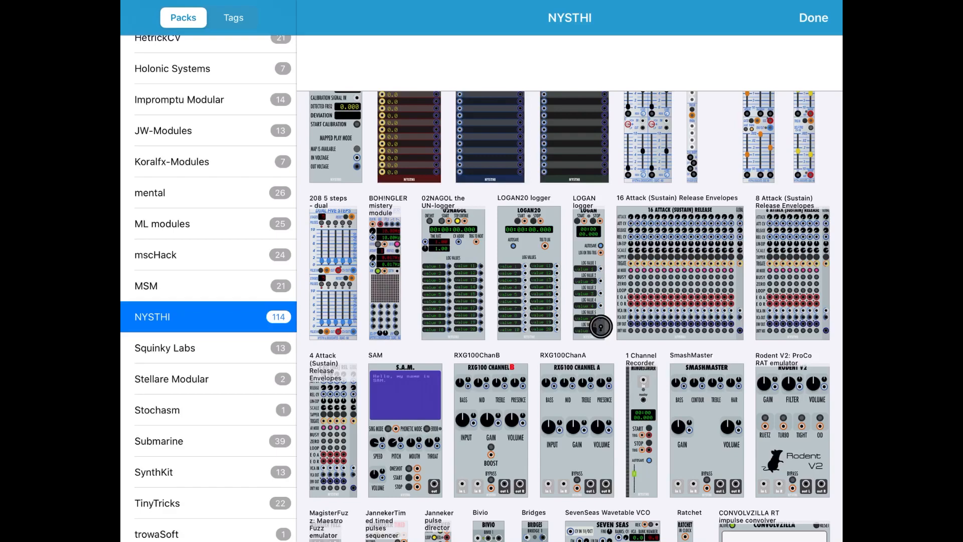
scroll("down", 3)
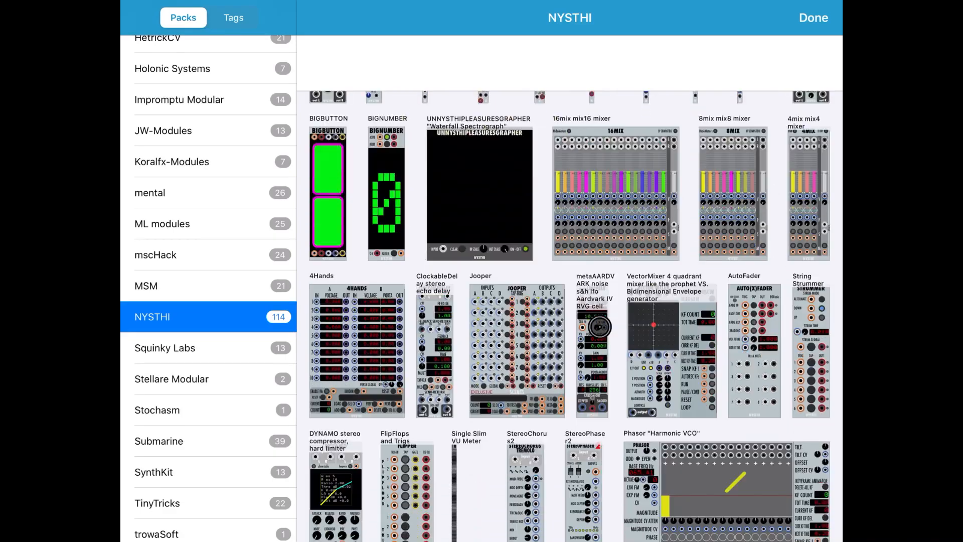
scroll("up", 3)
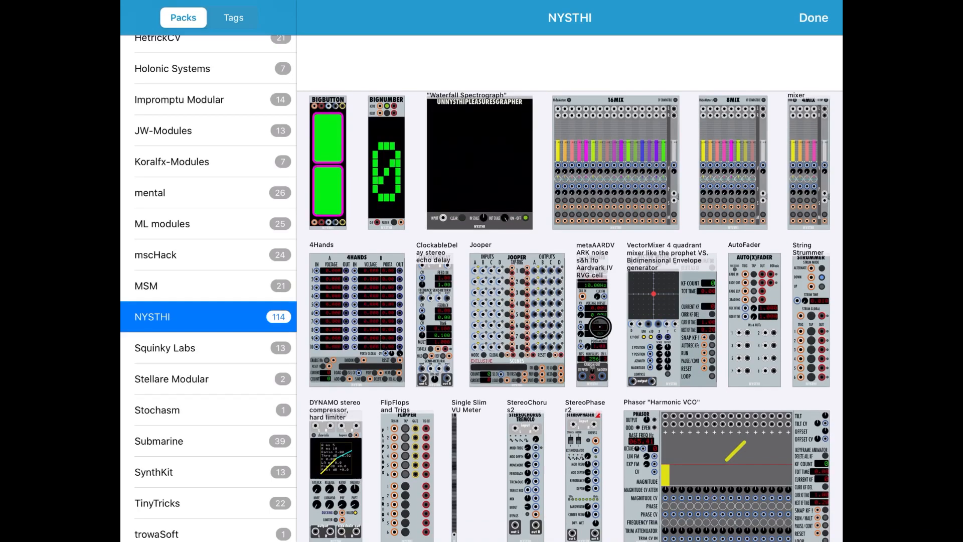
scroll("down", 3)
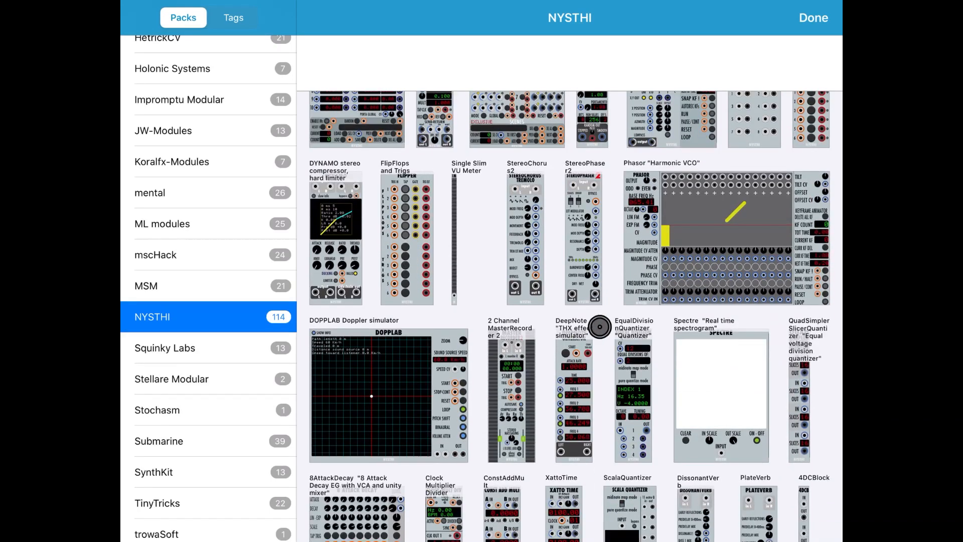
scroll("down", 3)
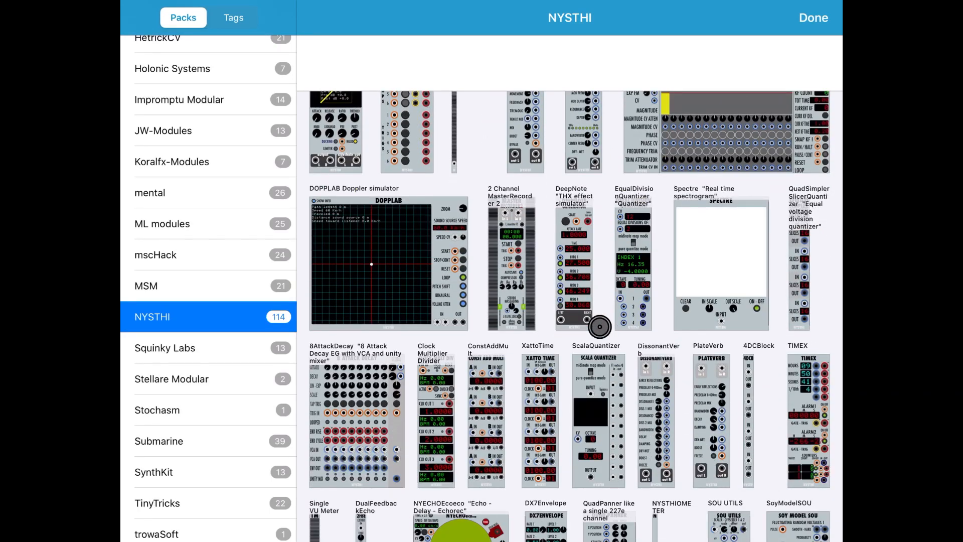
scroll("down", 3)
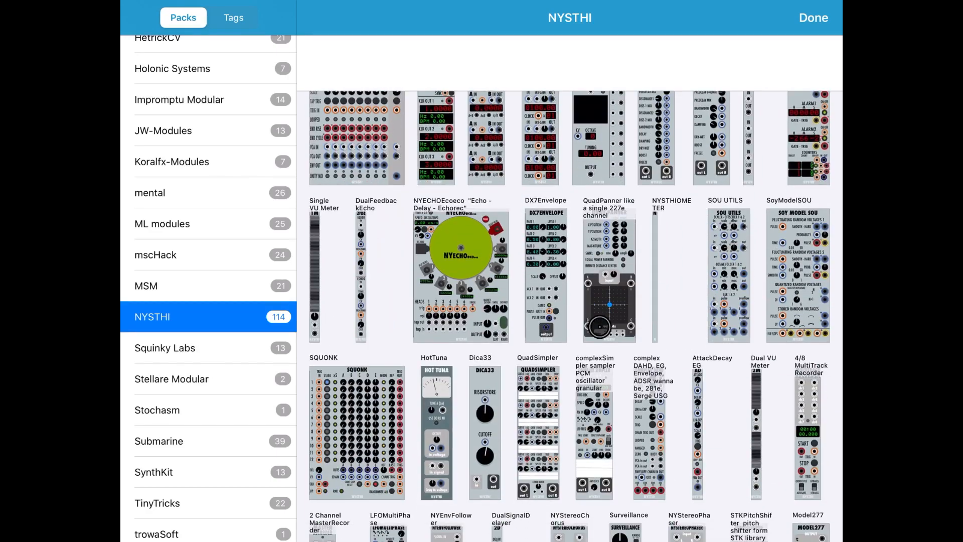
scroll("down", 3)
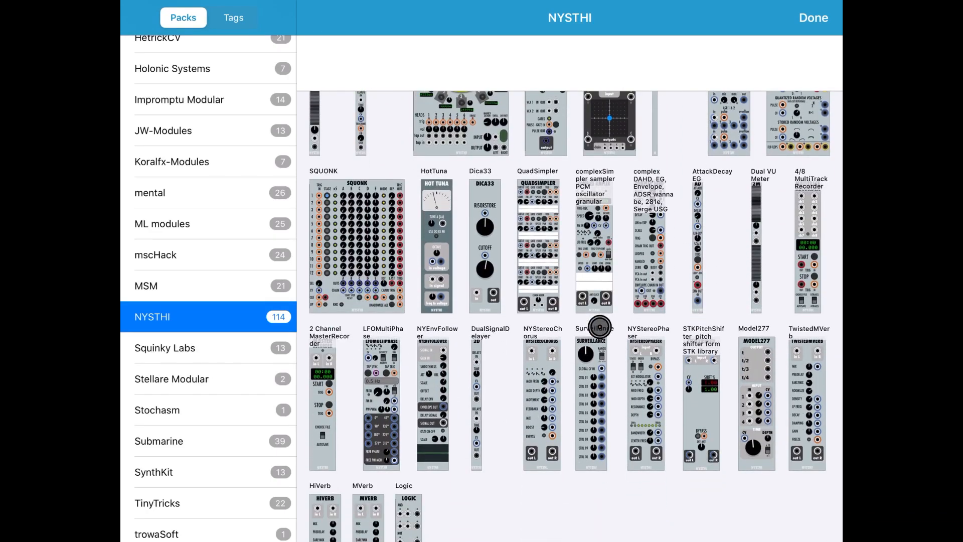
scroll("up", 3)
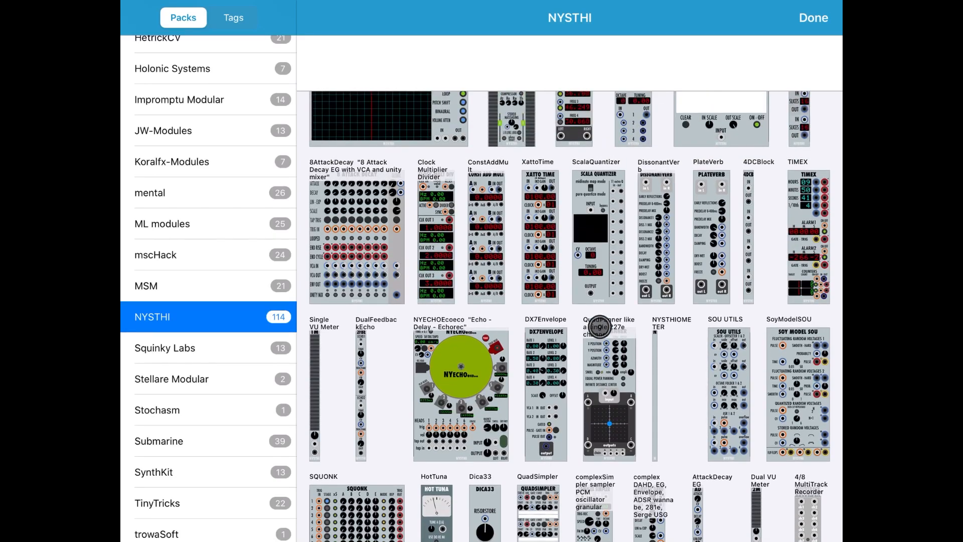
scroll("up", 3)
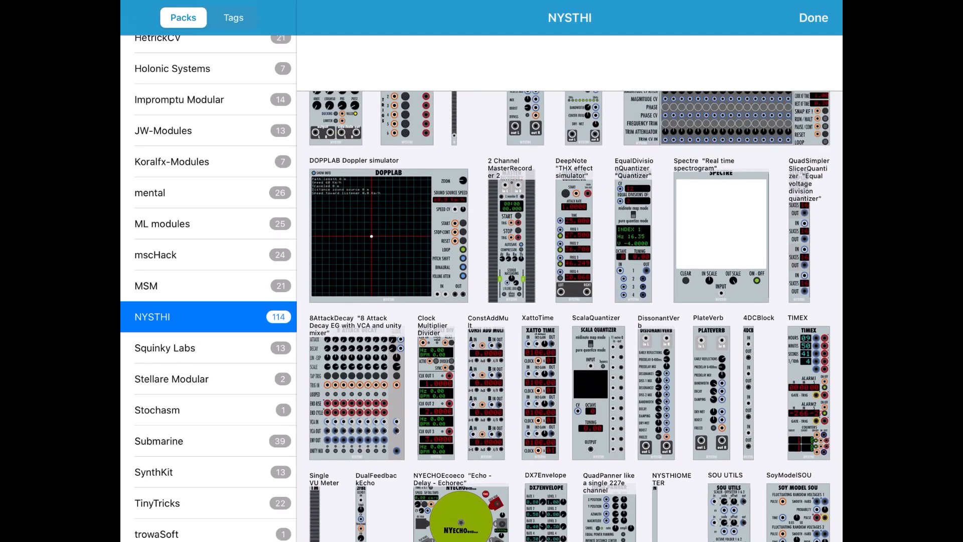
scroll("up", 3)
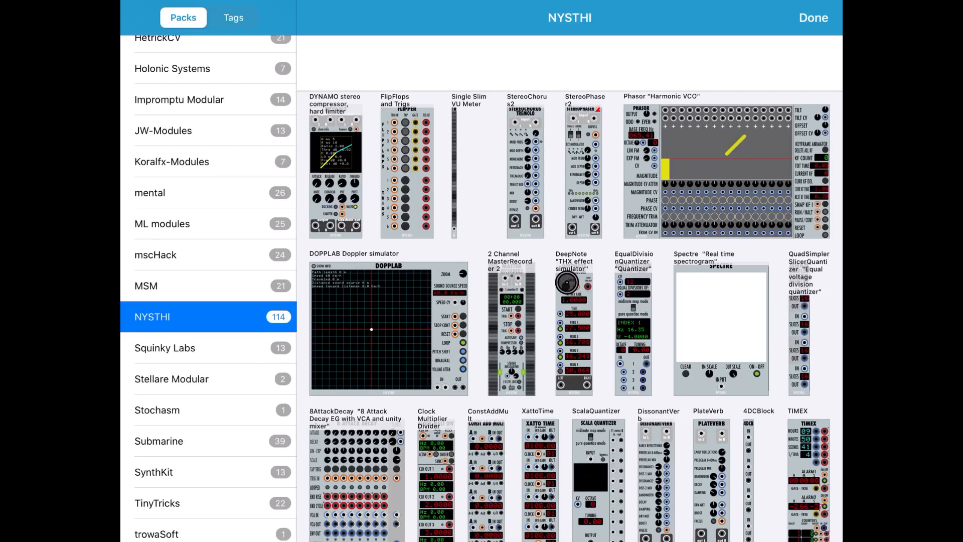
left_click(573, 326)
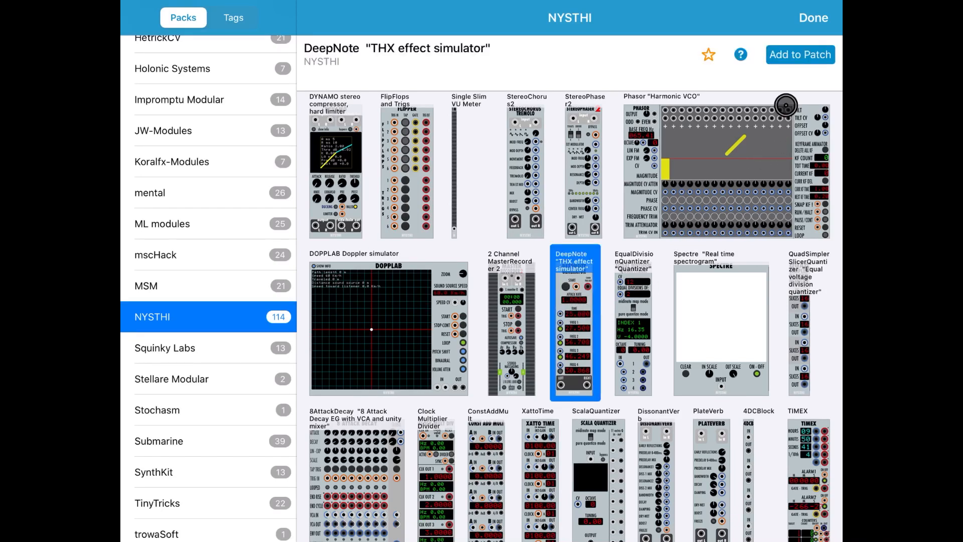
Add the selected DeepNote generator to the patch.
left_click(801, 55)
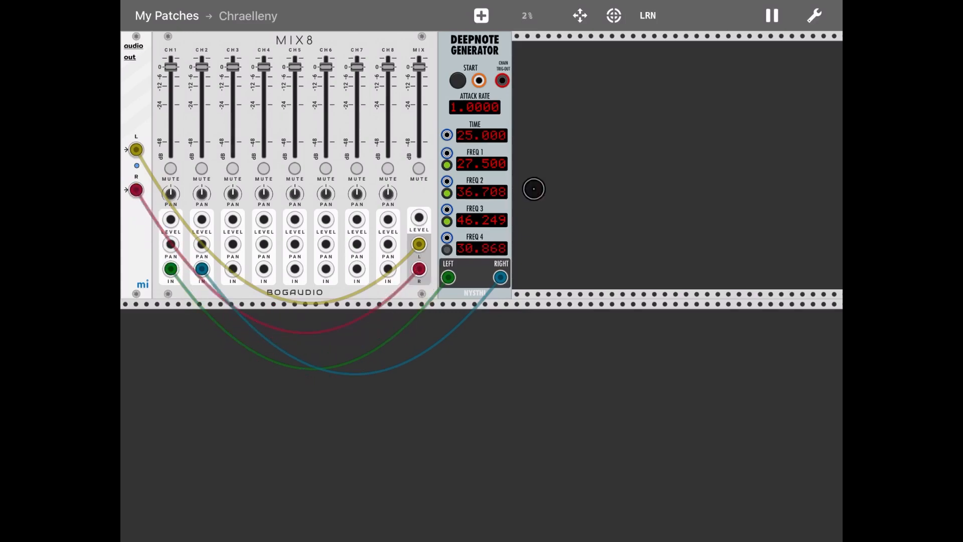
left_click(457, 79)
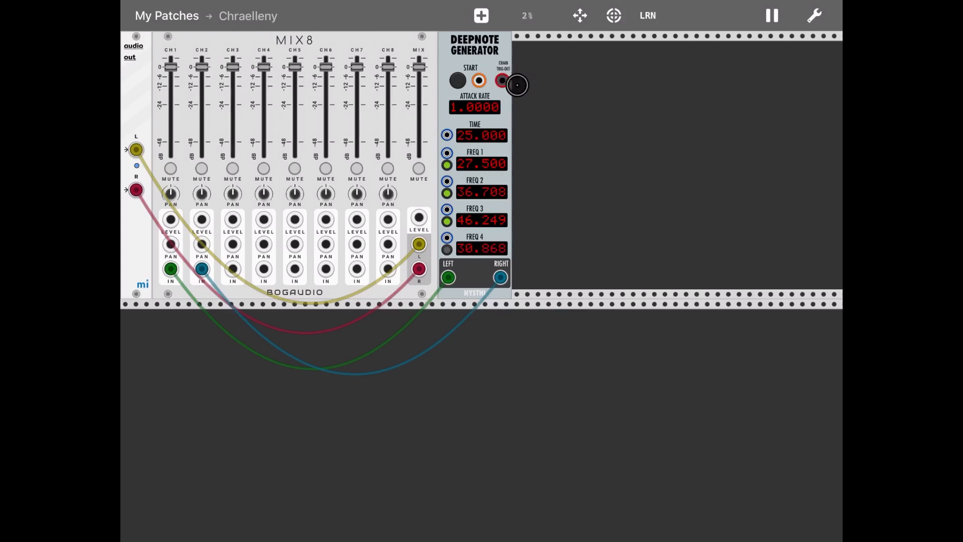
mouse_move(513, 102)
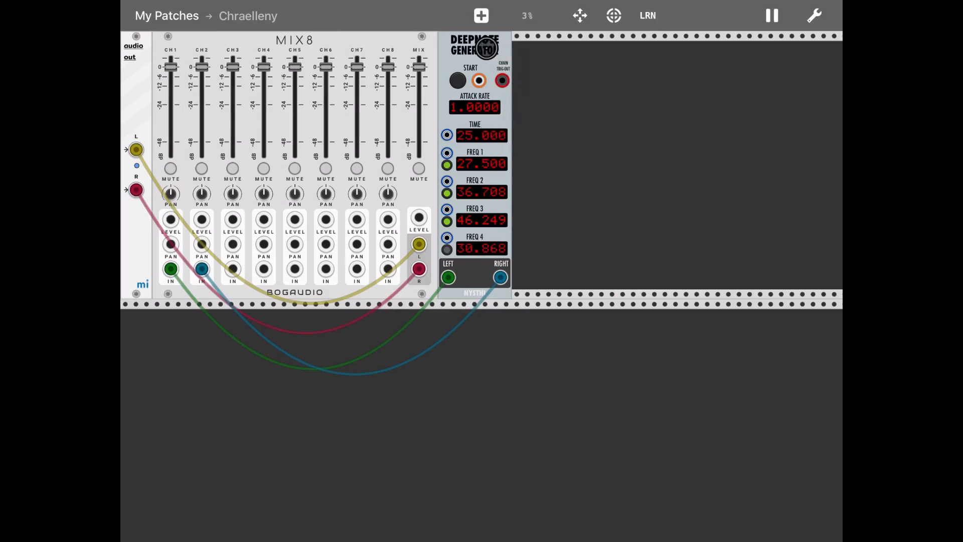
Read the DeepNote generator's manual from its context menu, then close it.
right_click(482, 50)
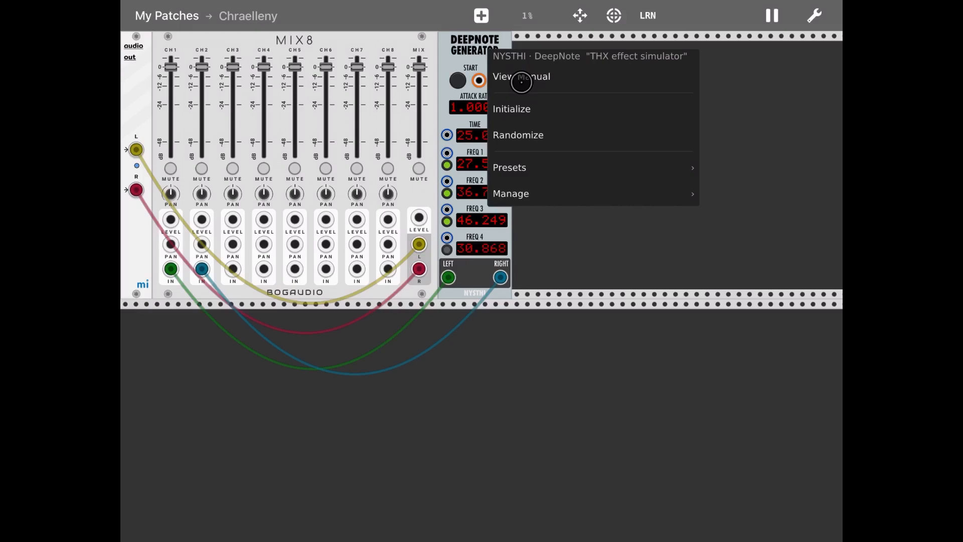
left_click(521, 76)
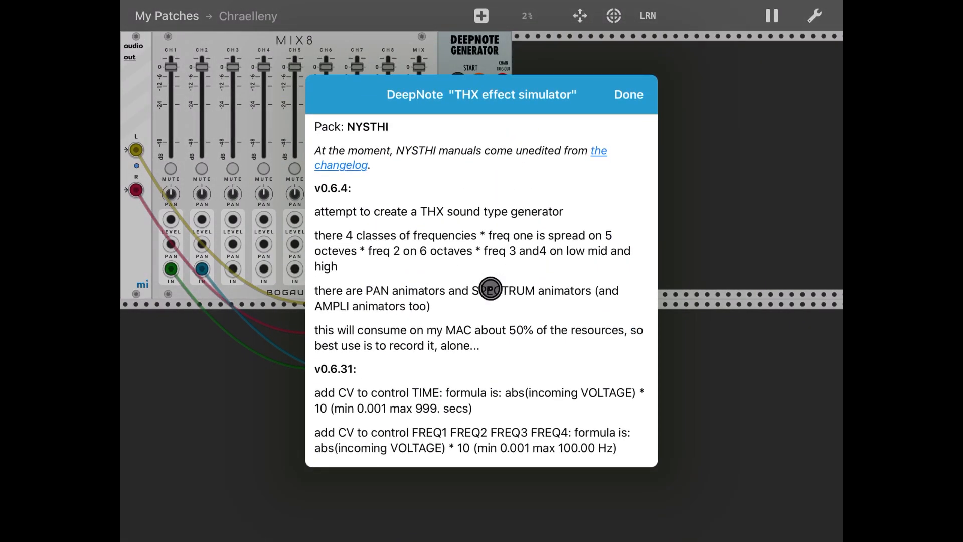
mouse_move(443, 372)
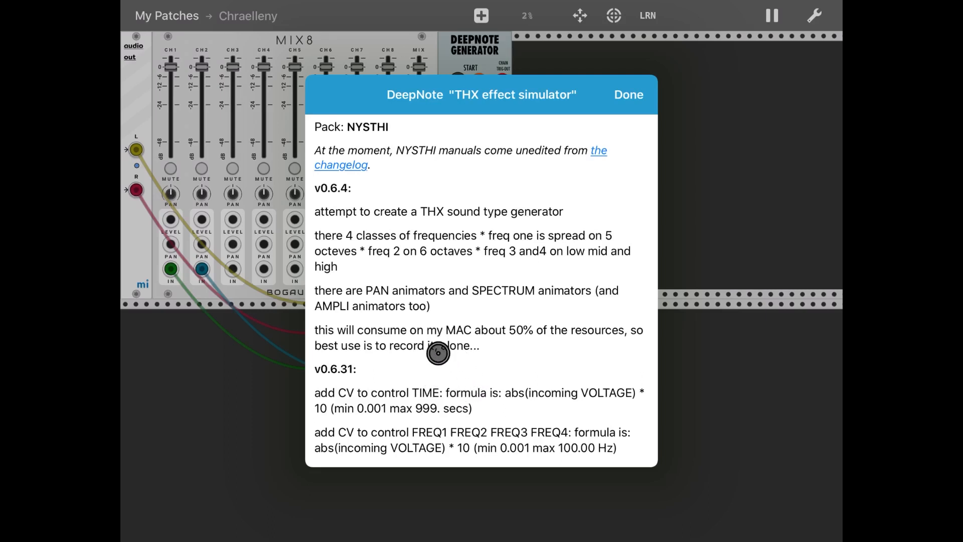
mouse_move(478, 397)
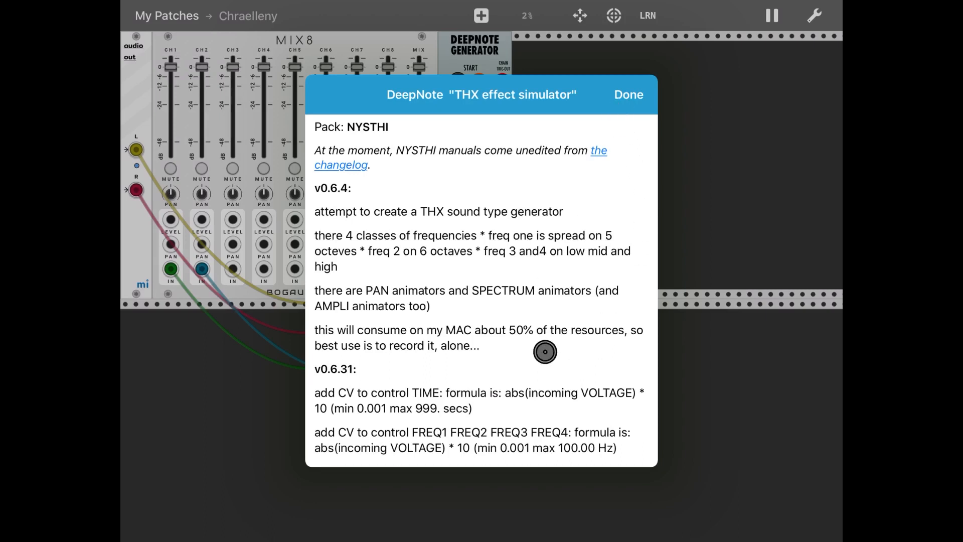
left_click(627, 95)
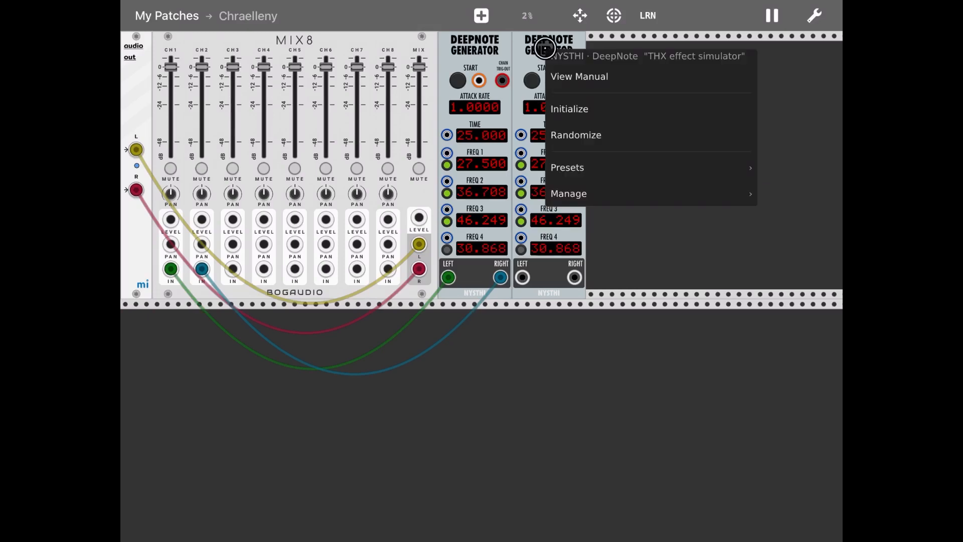
Duplicate the second DeepNote generator via its Manage menu.
left_click(567, 193)
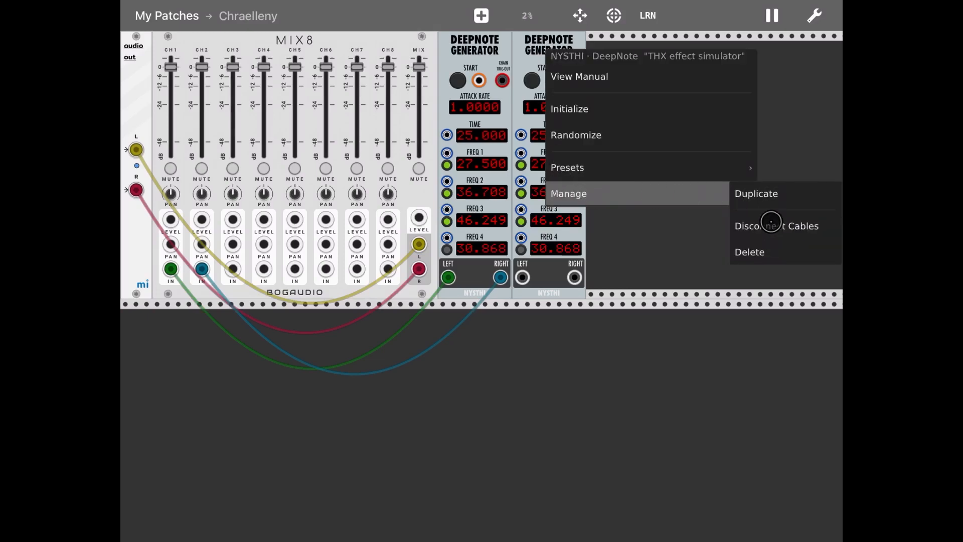
left_click(756, 194)
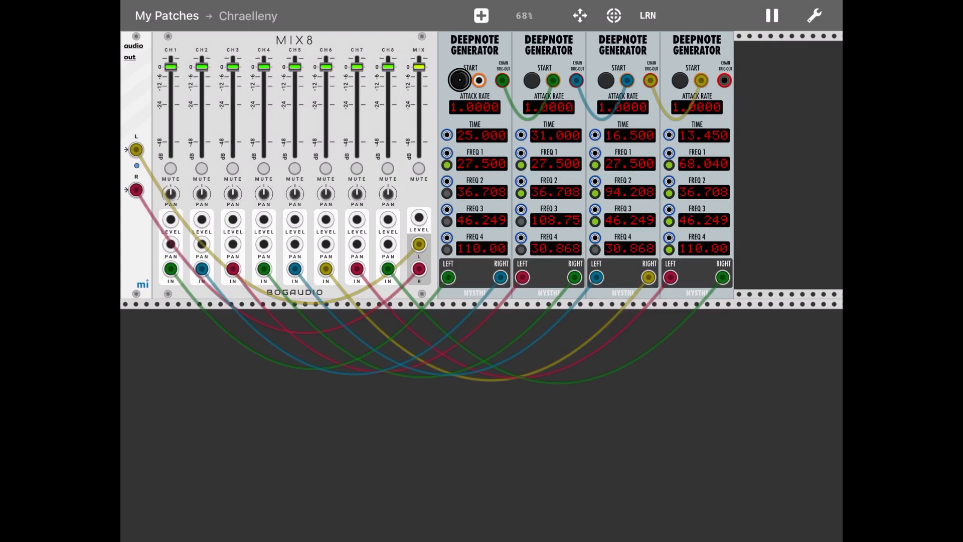
scroll("down", 3)
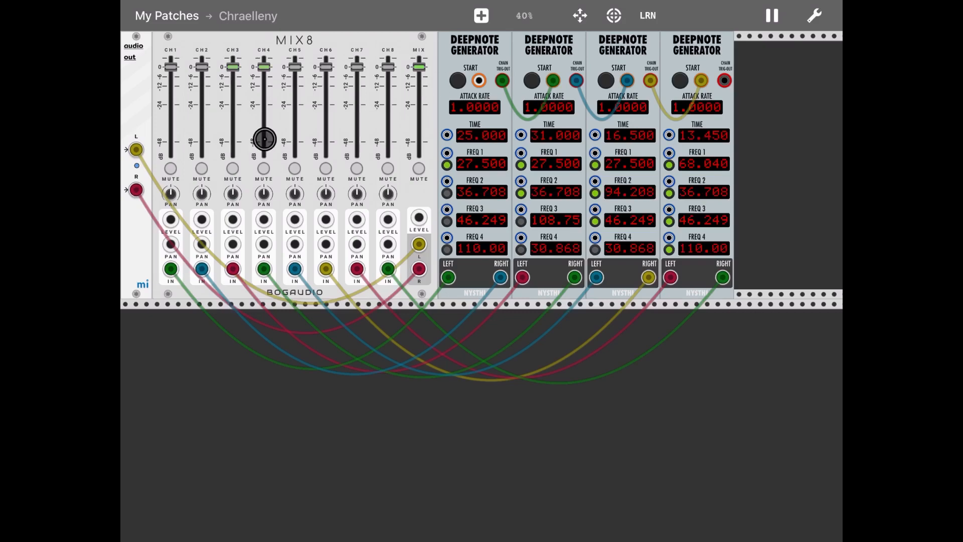
left_click_drag(263, 138, 224, 54)
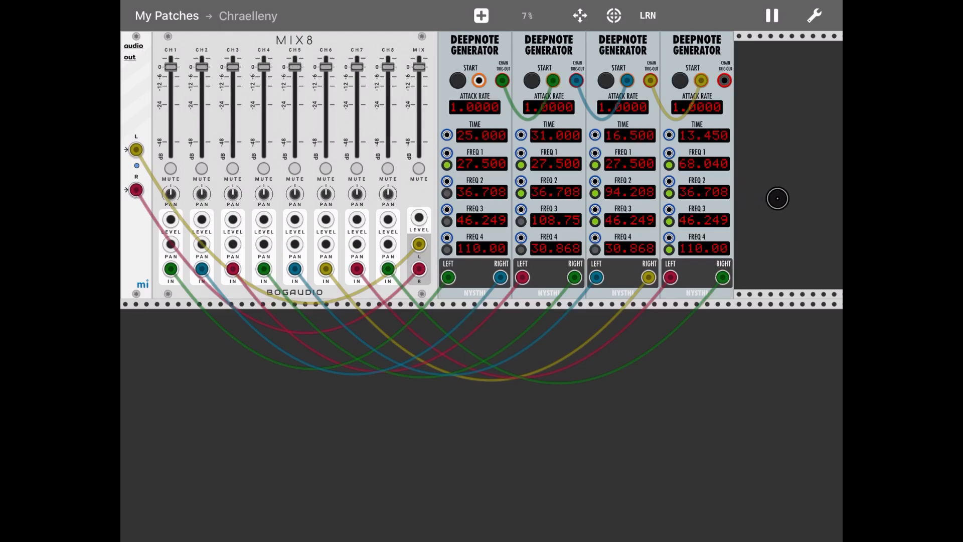
mouse_move(747, 201)
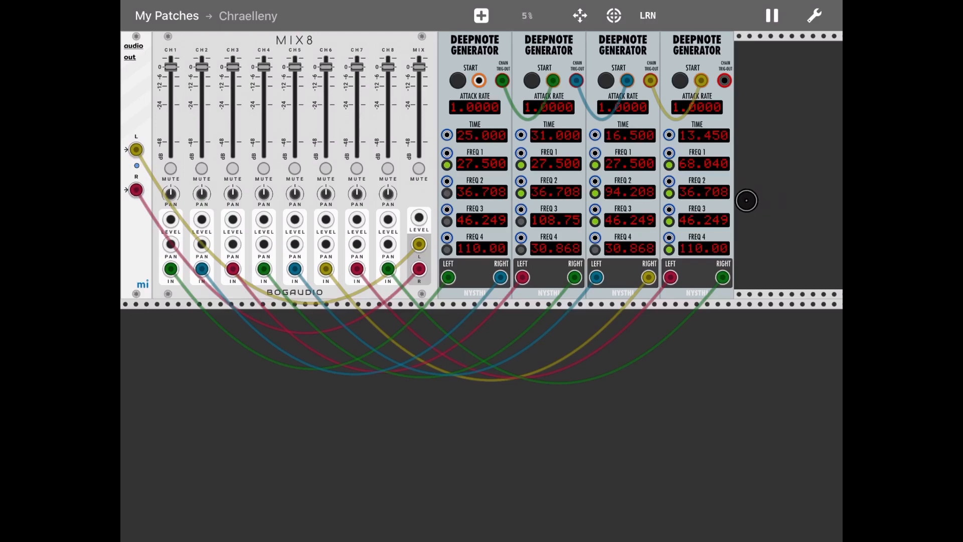